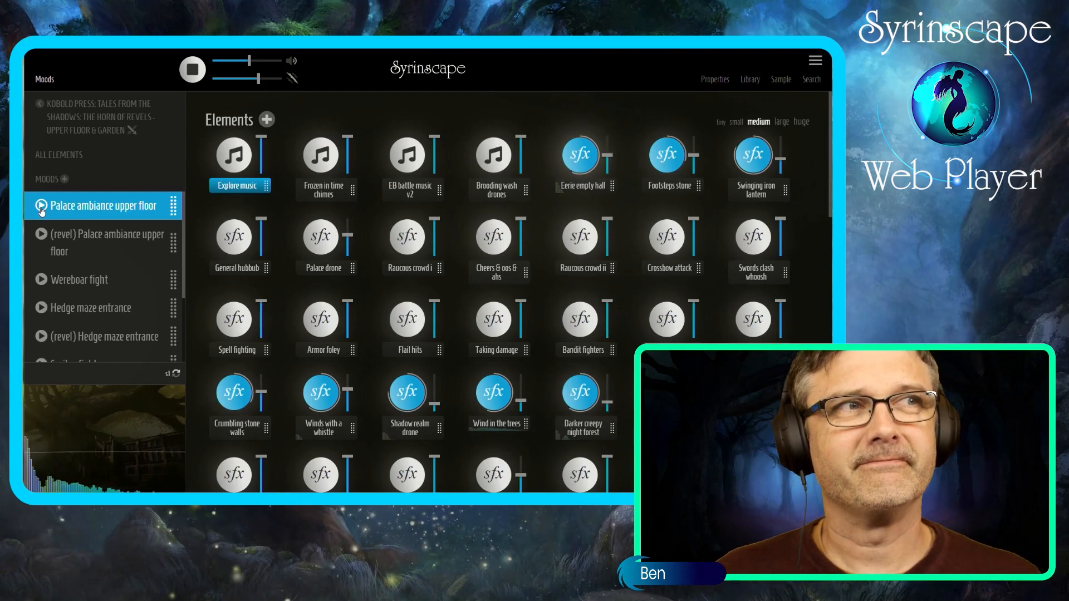
Scroll down the page toward the Hedge maze entrance mood
{"action": "scroll", "scroll_direction": "down", "scroll_amount": 3}
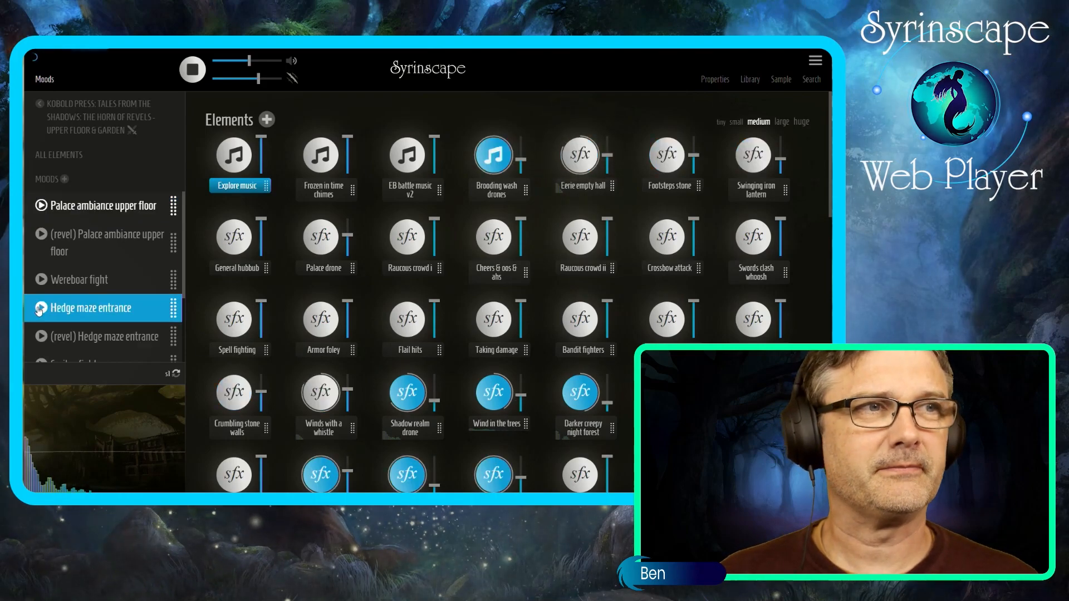
{"action": "mouse_move", "coordinate": [556, 395]}
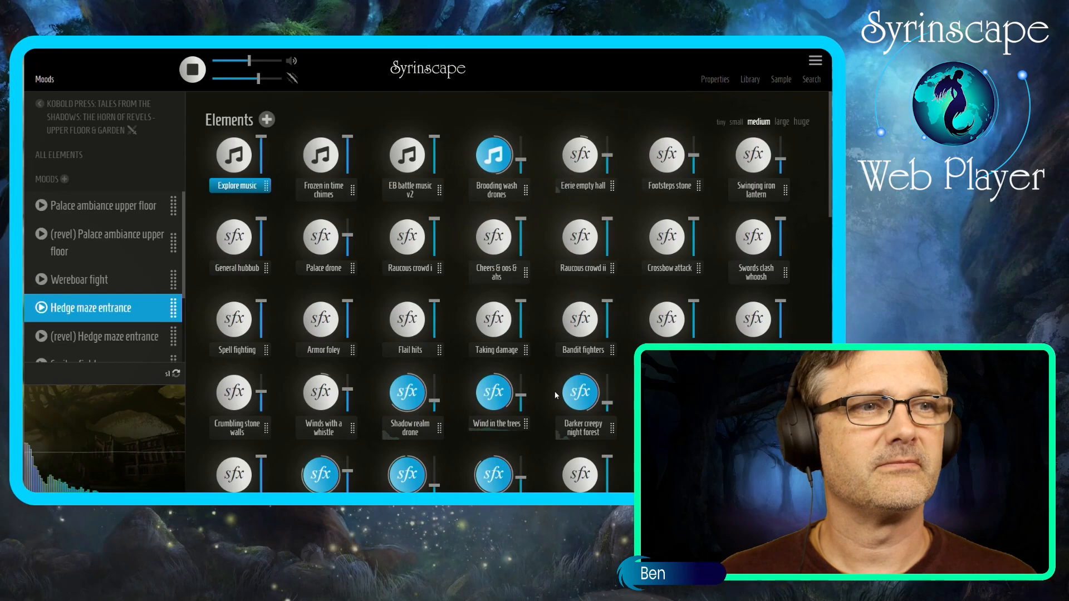
Scroll down through the hedge maze element grid and moods
{"action": "scroll", "scroll_direction": "down", "scroll_amount": 3}
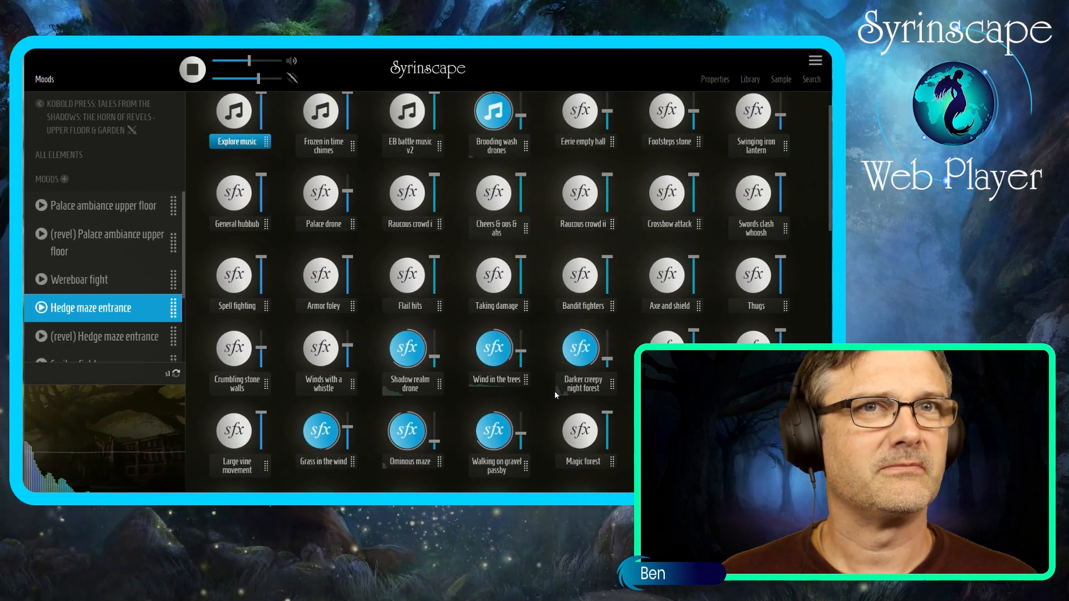
{"action": "mouse_move", "coordinate": [324, 384]}
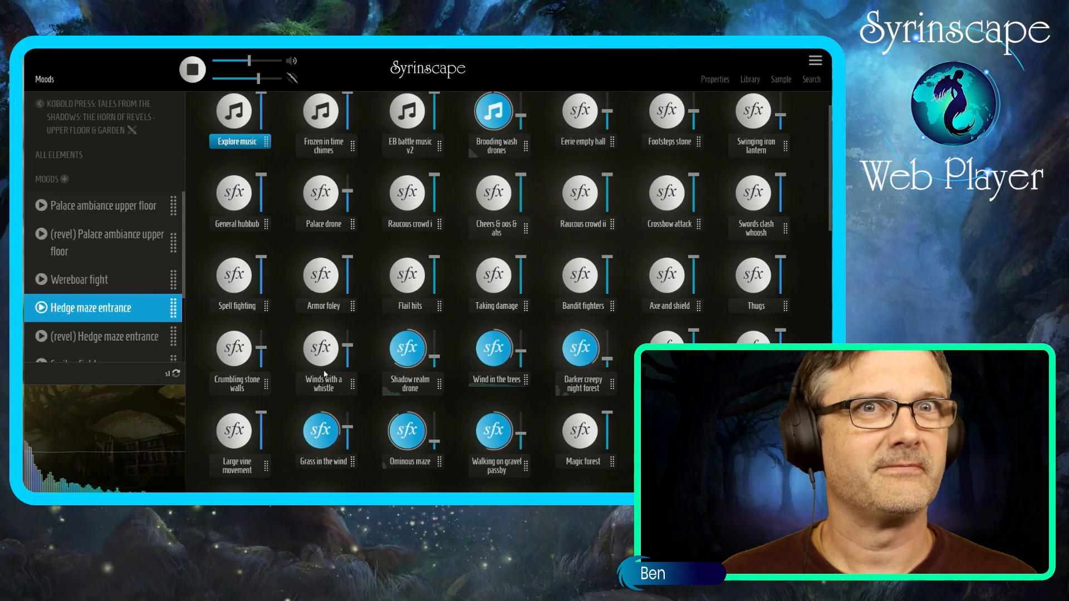
{"action": "scroll", "scroll_direction": "down", "scroll_amount": 3}
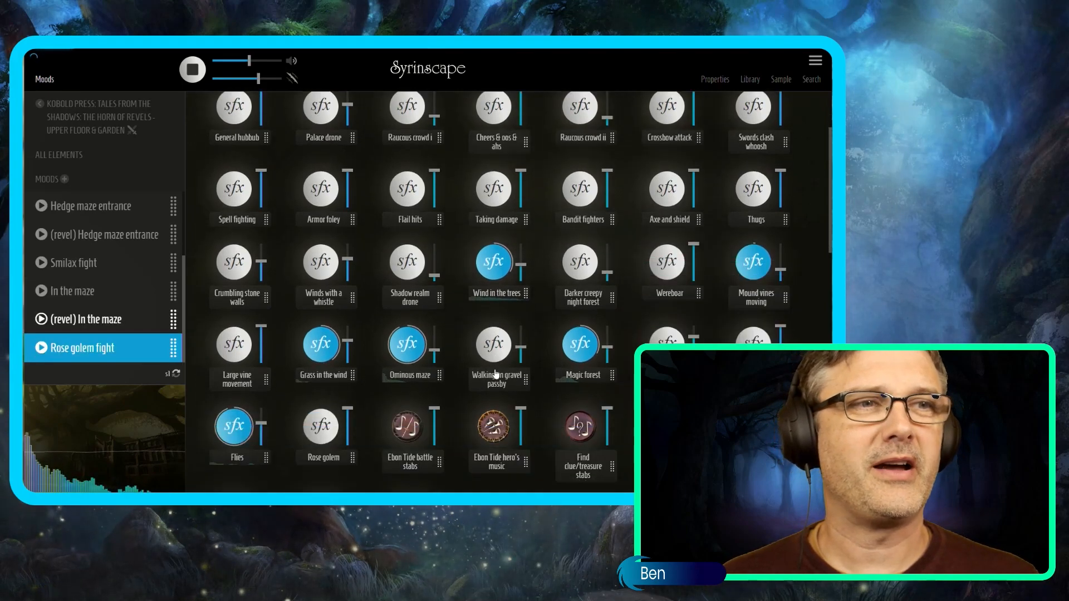
Fire the Ebon Tide hero's music, Ebon Tide battle stabs and Rose golem roar one-shots
{"action": "scroll", "scroll_direction": "down", "scroll_amount": 3}
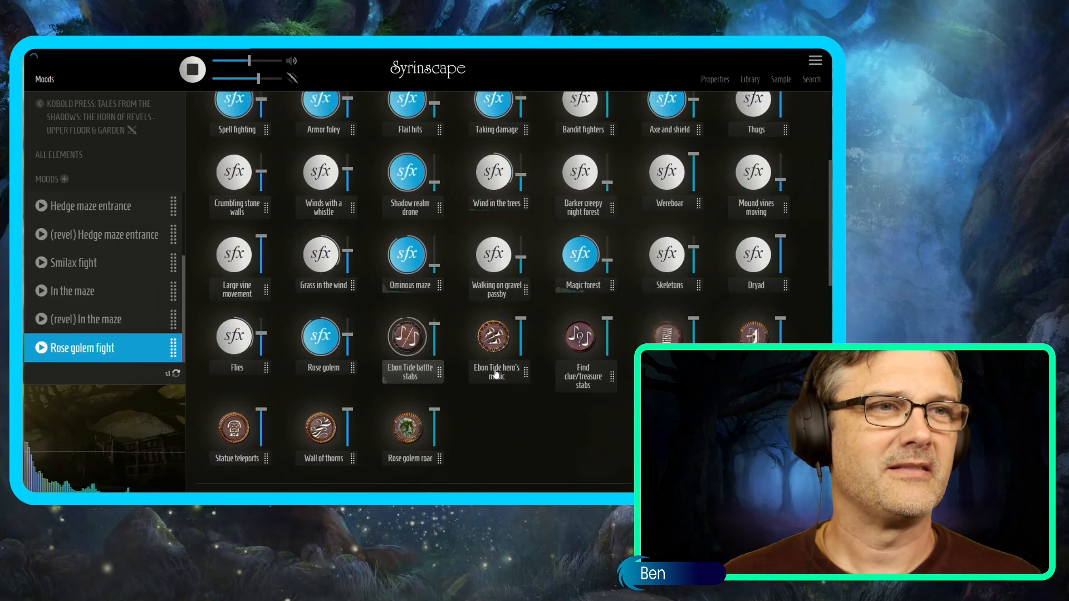
{"action": "left_click", "coordinate": [406, 337]}
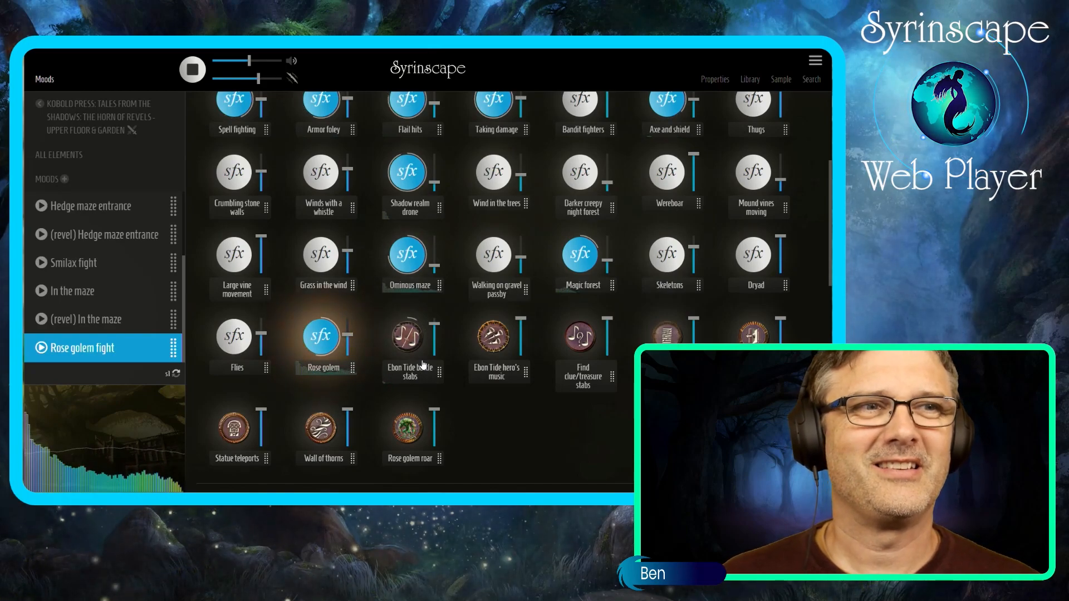
{"action": "left_click", "coordinate": [408, 430]}
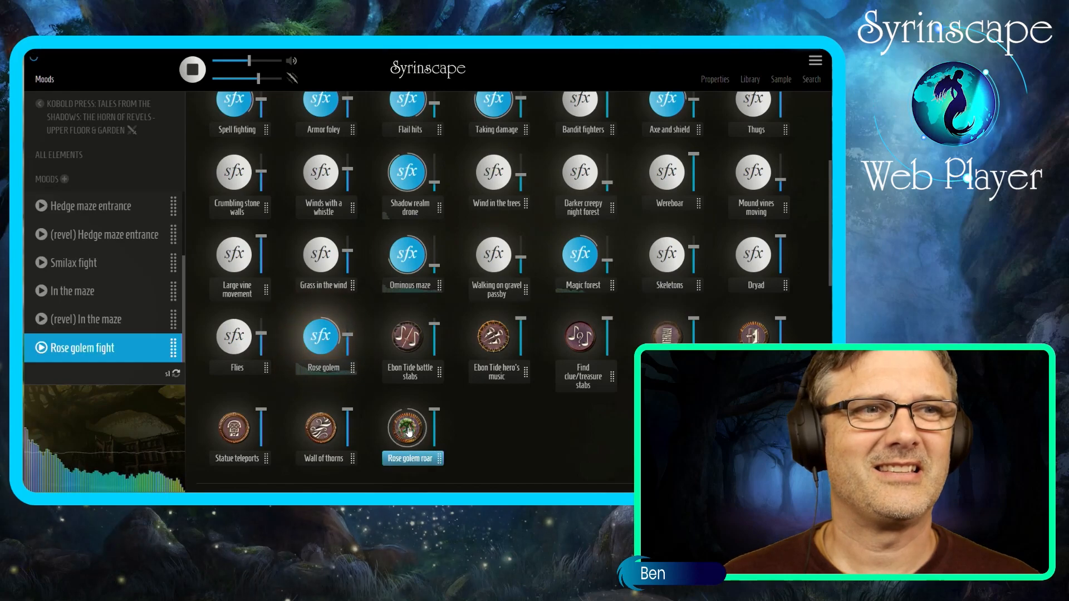
{"action": "left_click", "coordinate": [406, 429]}
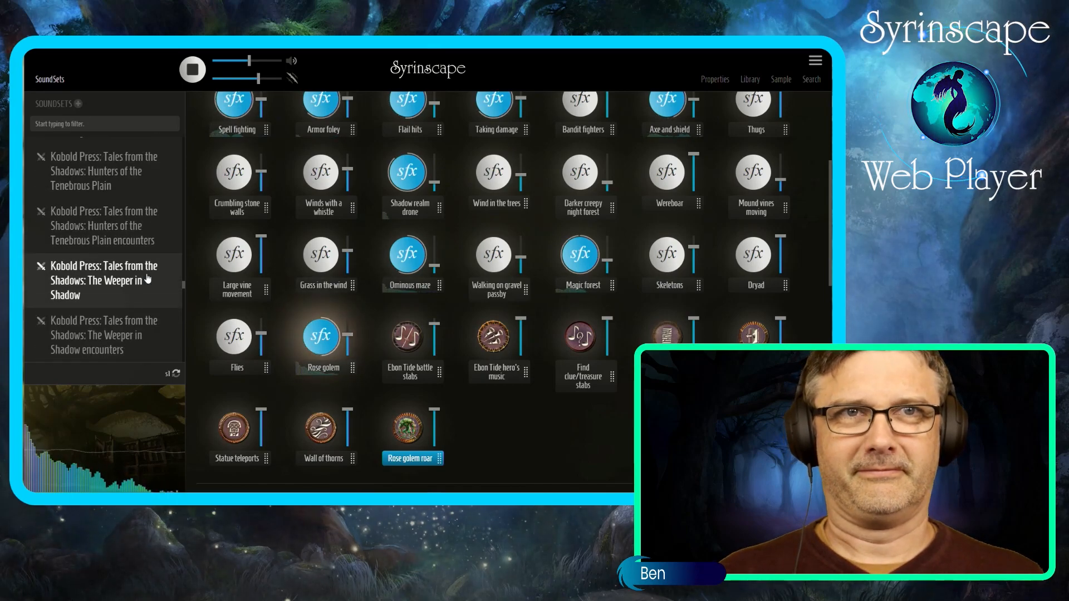
Start the Animated armor fight mood and fire one-shots including Blade spell
{"action": "scroll", "scroll_direction": "down", "scroll_amount": 3}
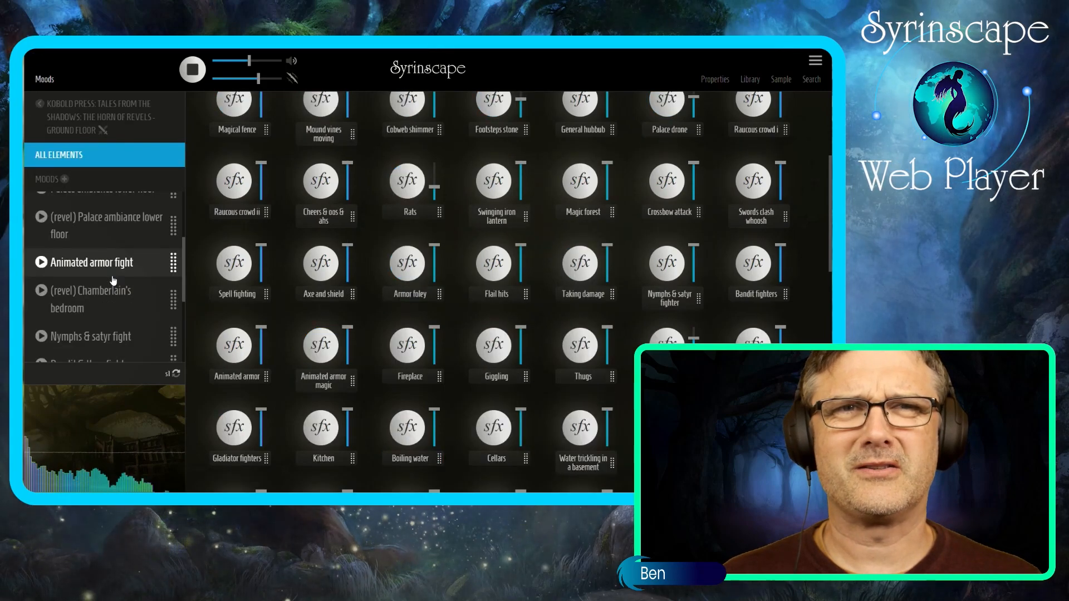
{"action": "left_click", "coordinate": [111, 286]}
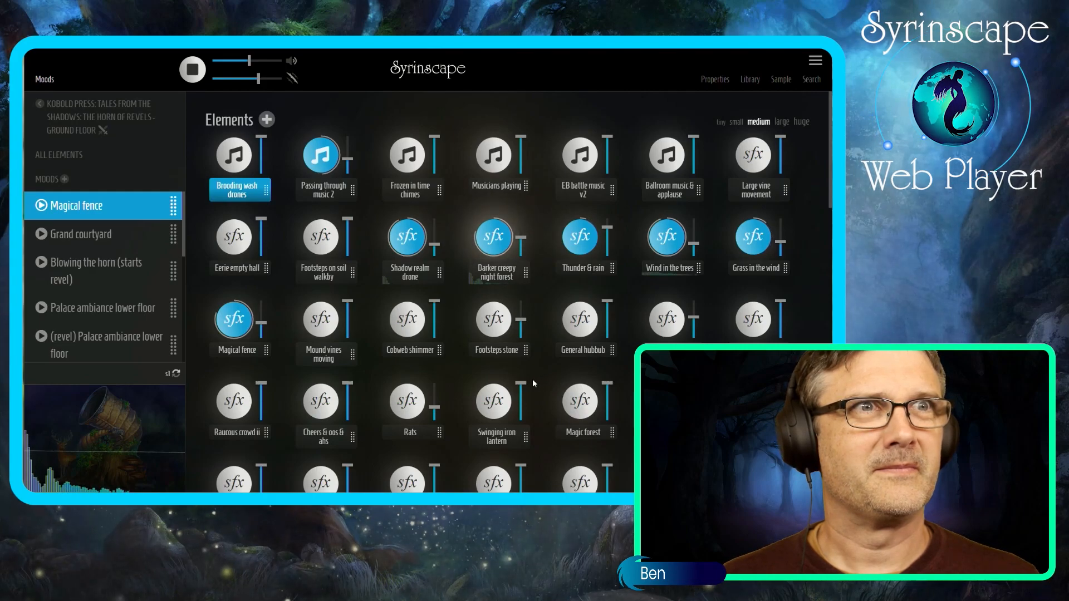
{"action": "scroll", "scroll_direction": "down", "scroll_amount": 3}
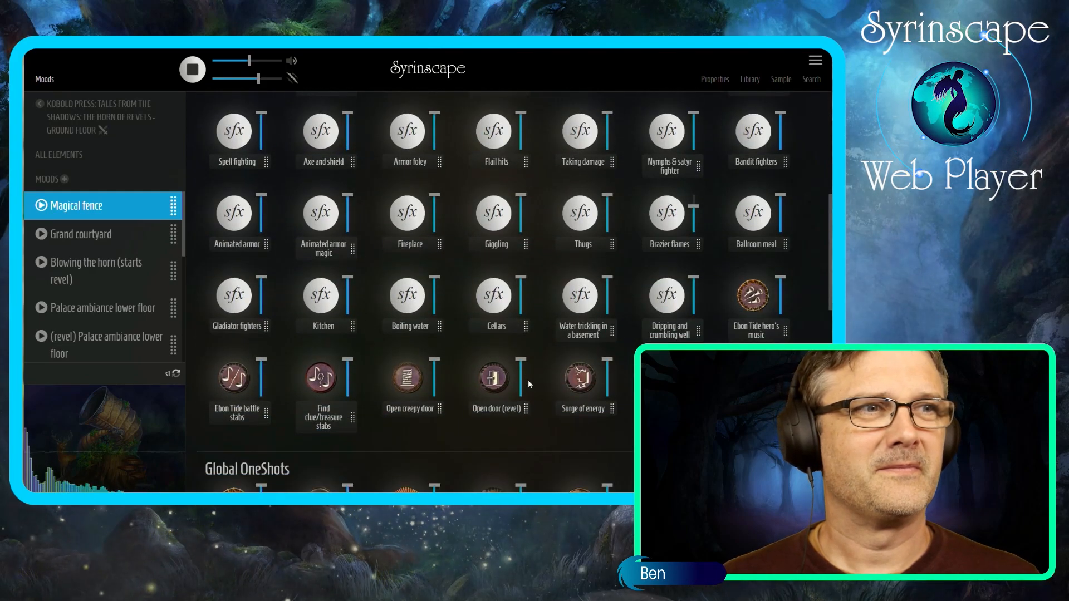
{"action": "left_click", "coordinate": [579, 378]}
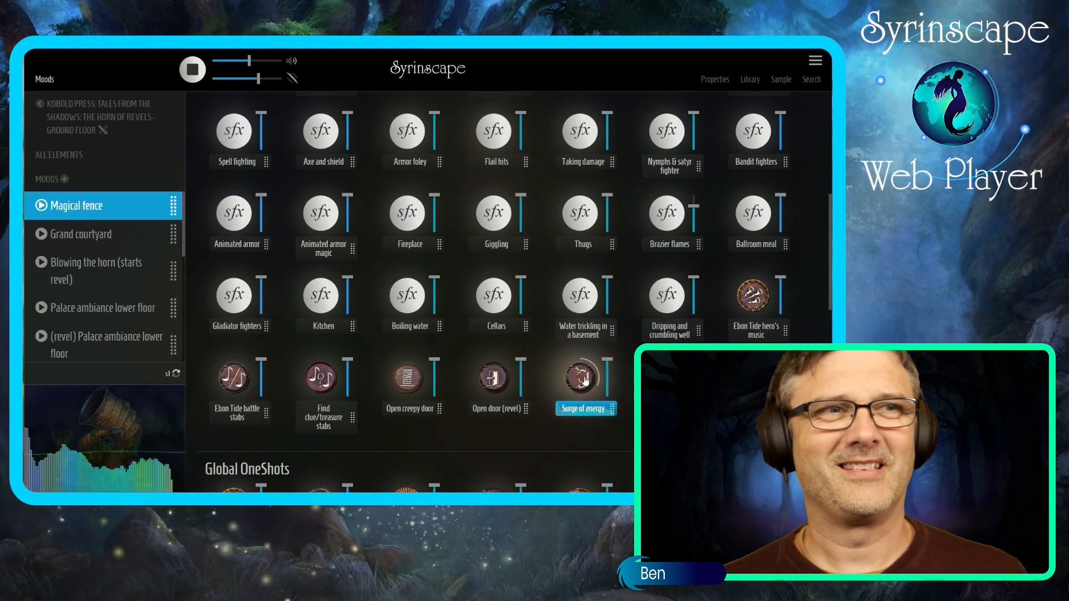
{"action": "scroll", "scroll_direction": "down", "scroll_amount": 3}
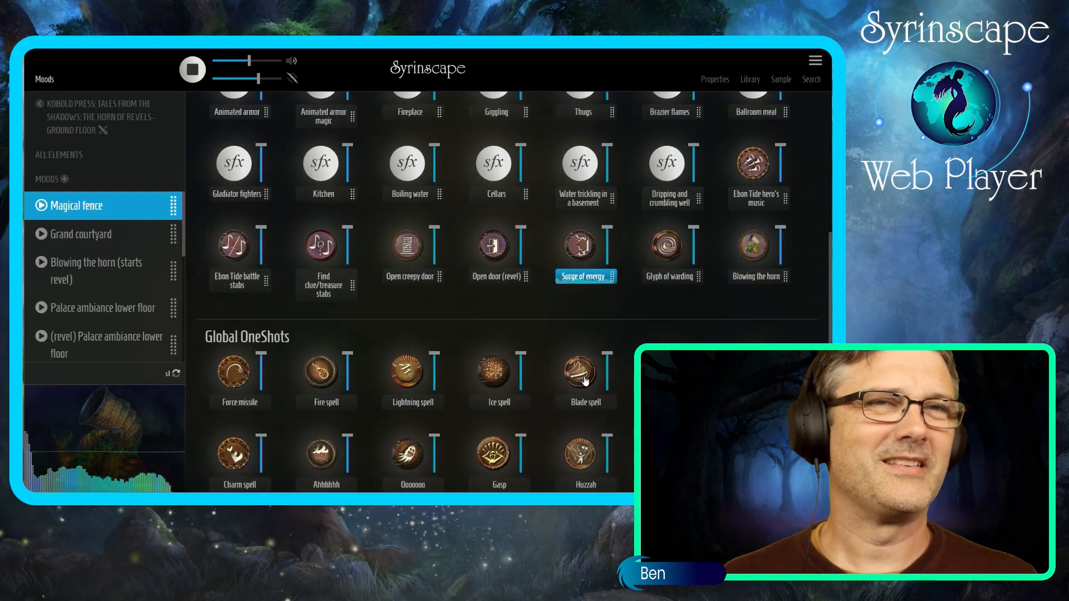
{"action": "left_click", "coordinate": [753, 244]}
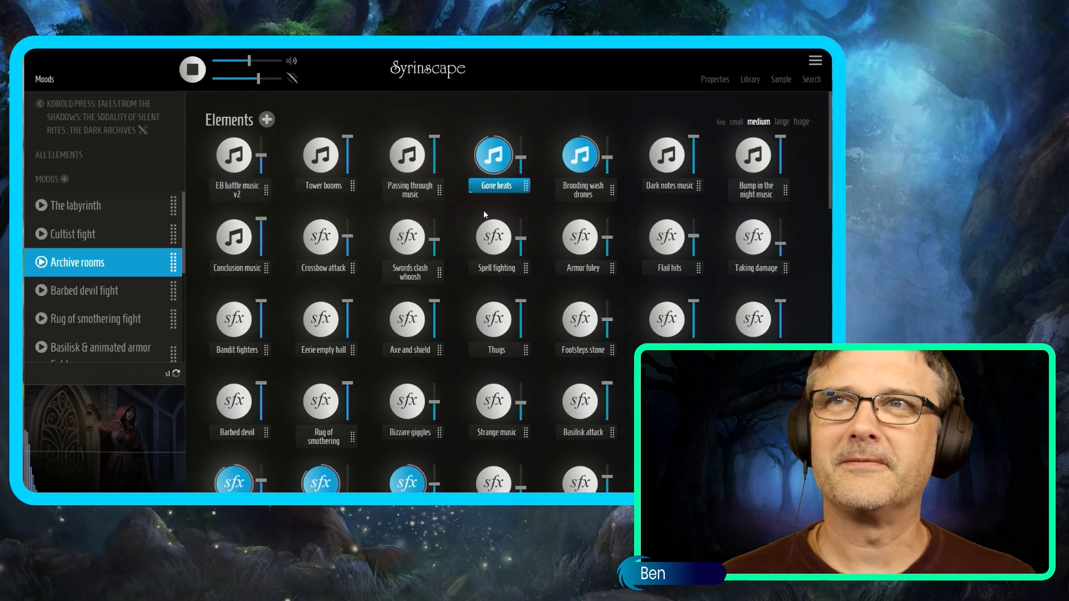
Scroll down the Dark Archives mood list
{"action": "scroll", "scroll_direction": "down", "scroll_amount": 3}
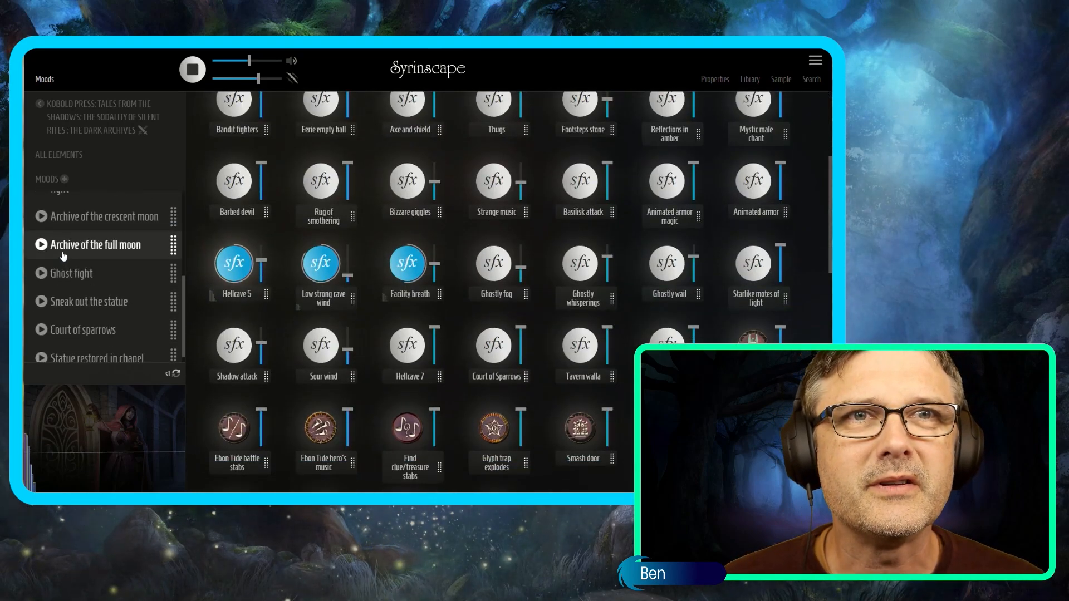
Switch to the Archive of the crescent moon mood and toggle Bizarre giggles and Strange music
{"action": "left_click", "coordinate": [101, 217]}
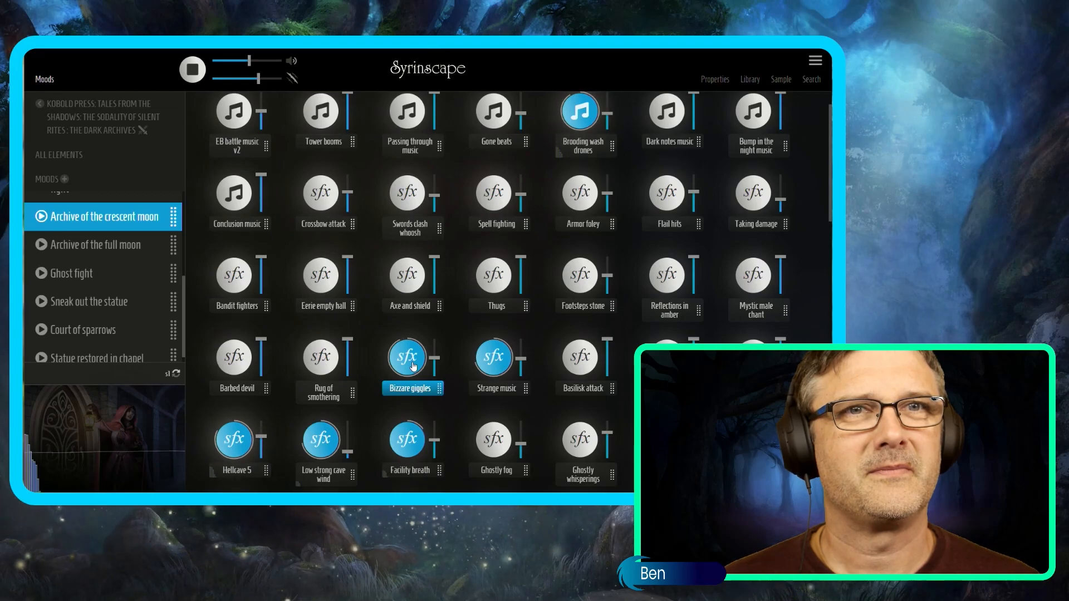
{"action": "scroll", "scroll_direction": "down", "scroll_amount": 3}
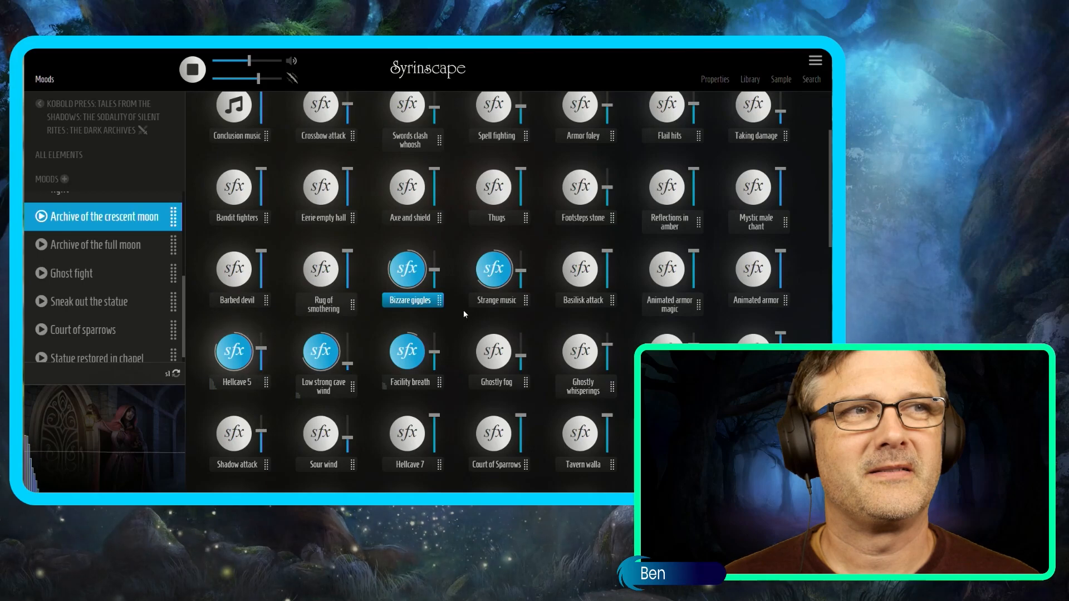
{"action": "left_click", "coordinate": [493, 269]}
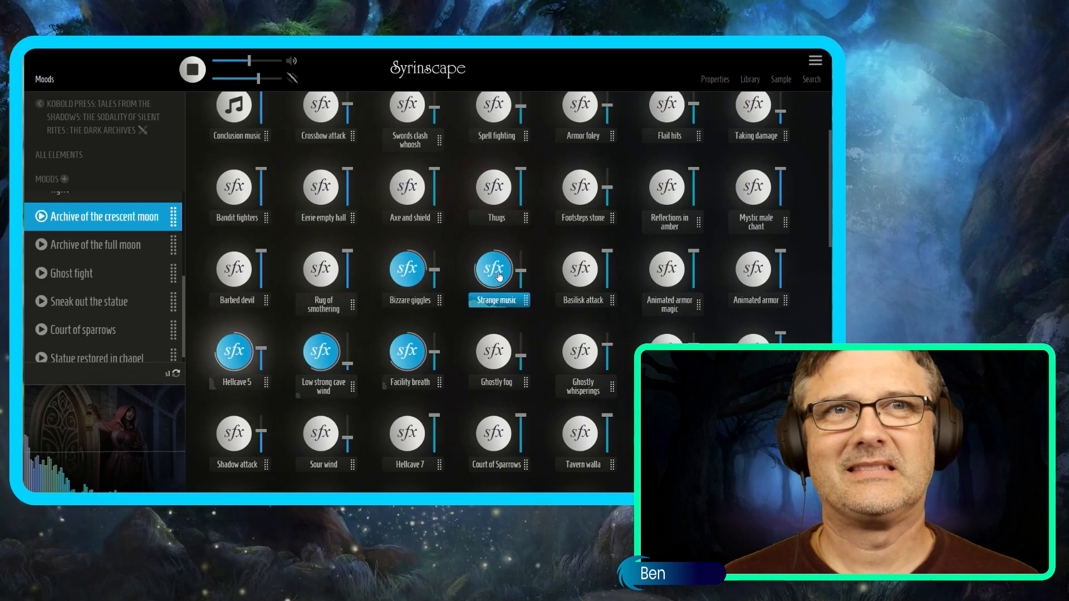
{"action": "left_click", "coordinate": [71, 273]}
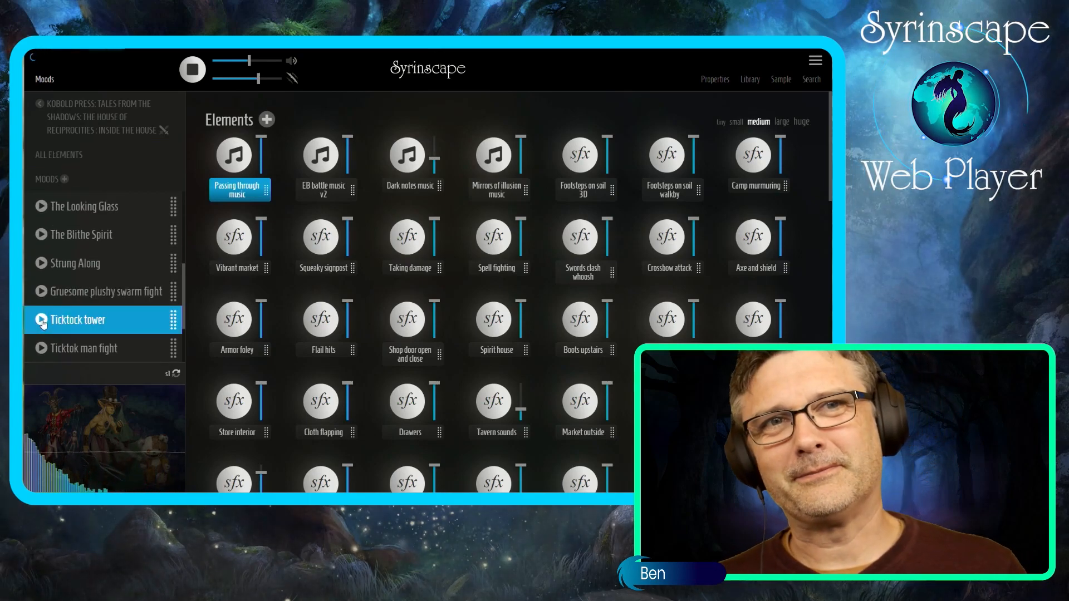
Start Dark notes music, then open the Among the Shades and Shadows soundset
{"action": "left_click", "coordinate": [407, 154]}
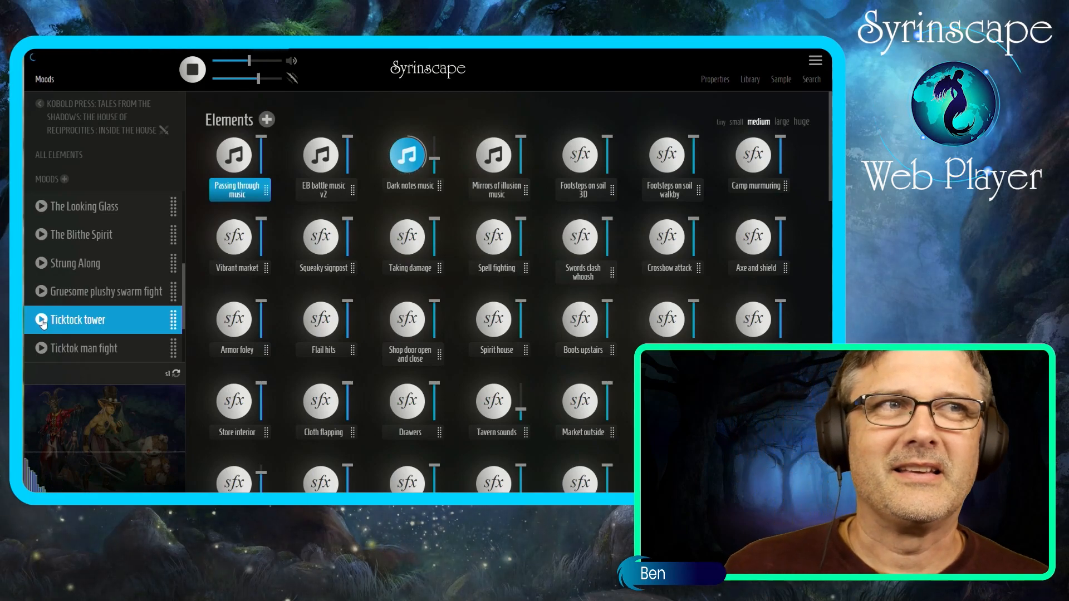
{"action": "scroll", "scroll_direction": "down", "scroll_amount": 3}
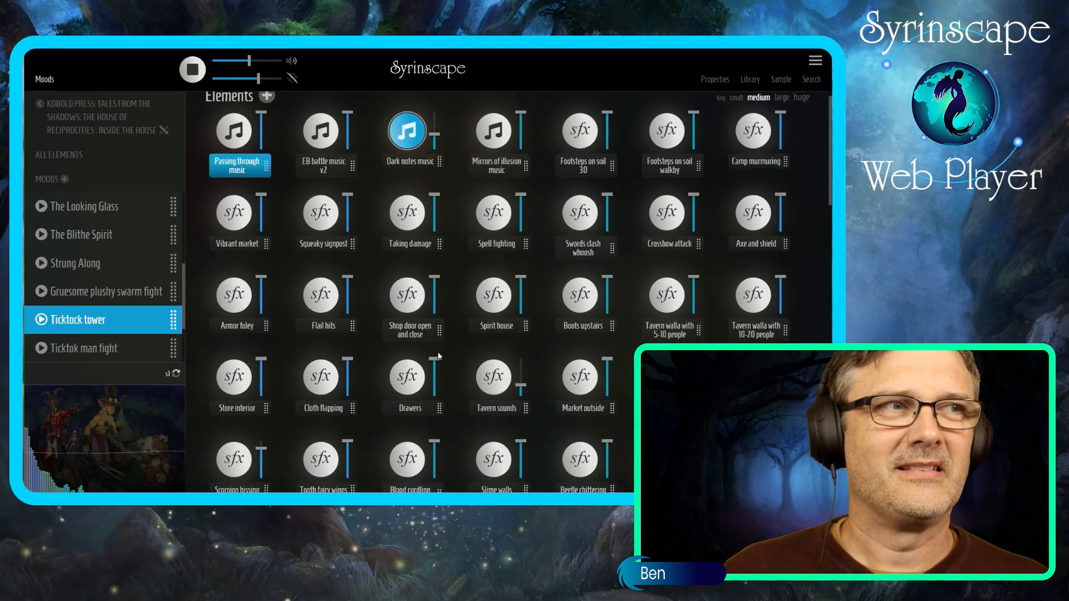
{"action": "scroll", "scroll_direction": "down", "scroll_amount": 3}
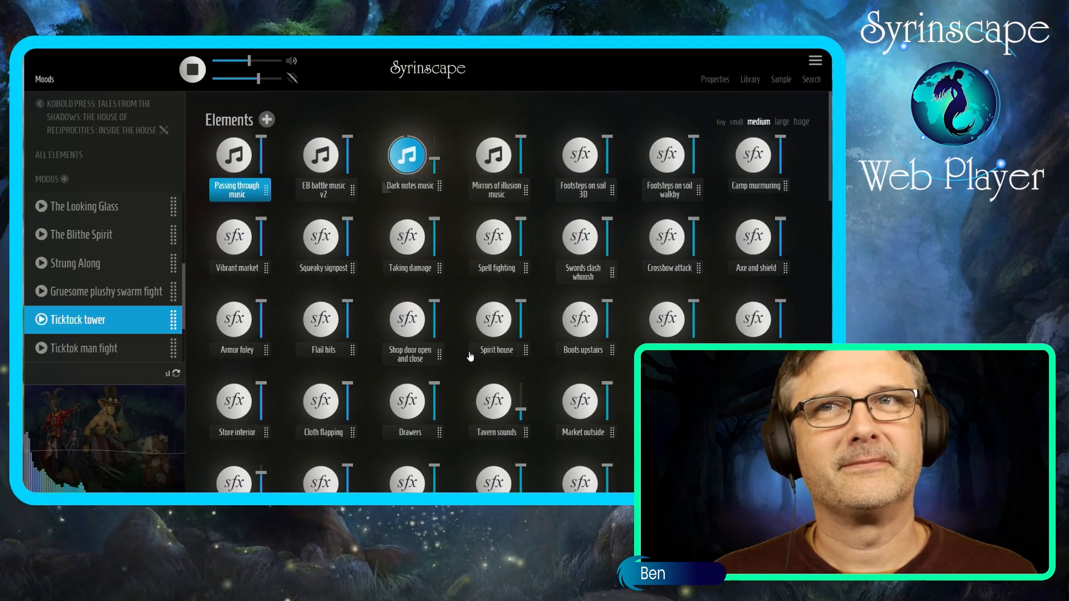
{"action": "scroll", "scroll_direction": "down", "scroll_amount": 3}
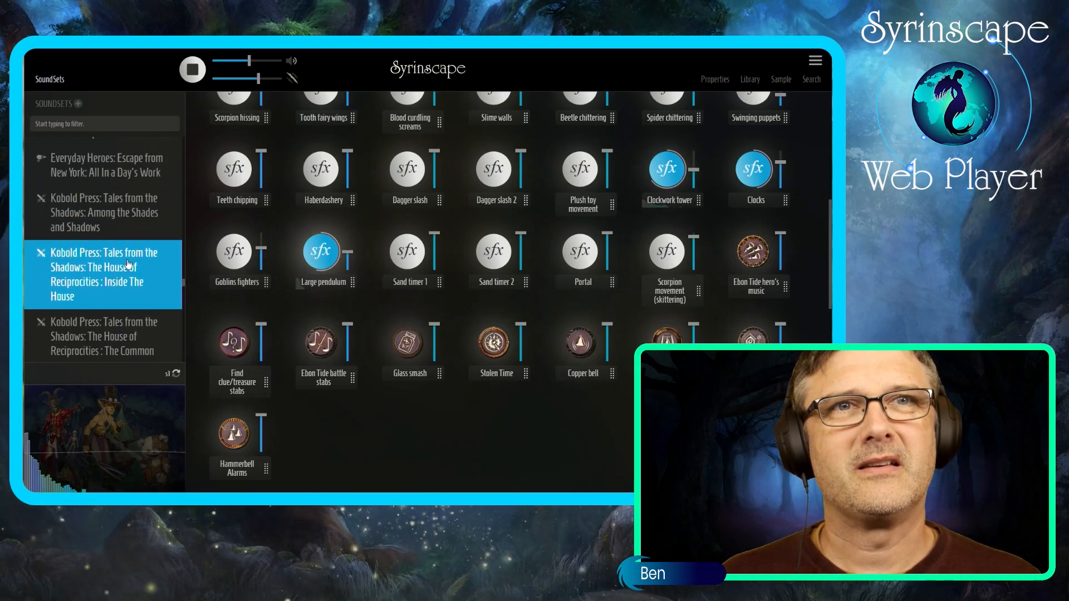
{"action": "left_click", "coordinate": [104, 212]}
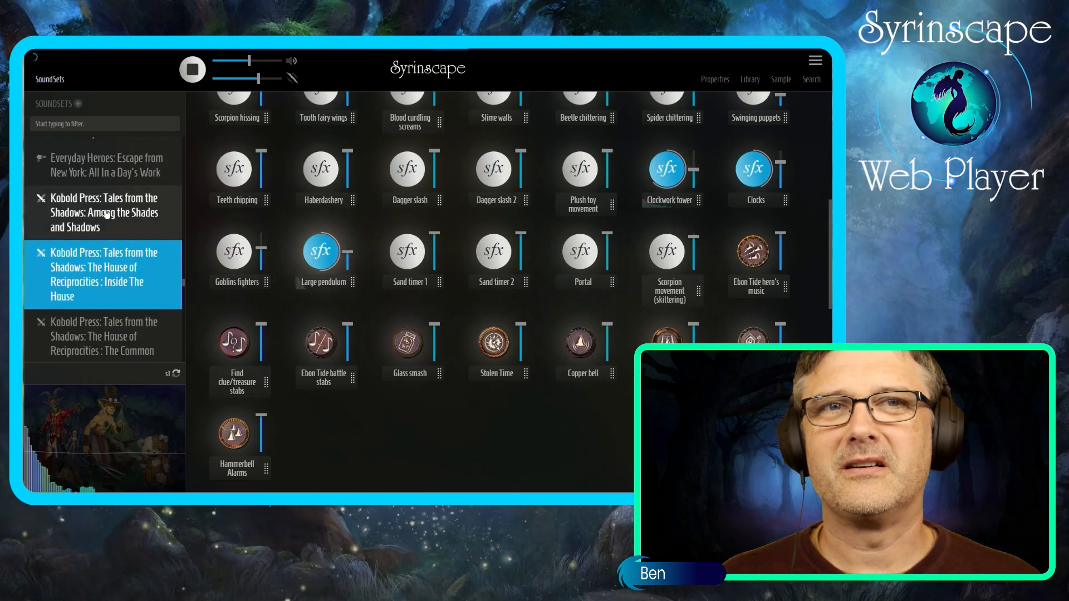